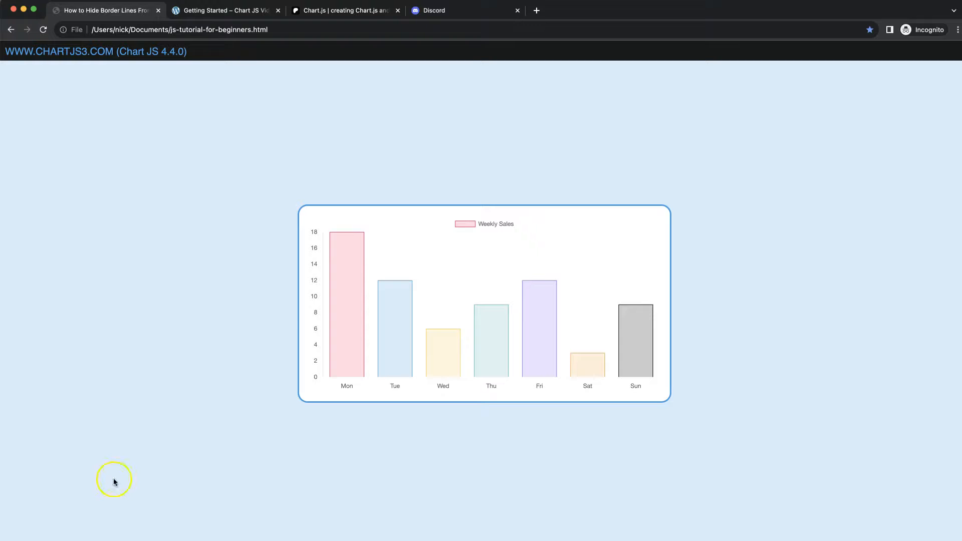
mouse_move(323, 367)
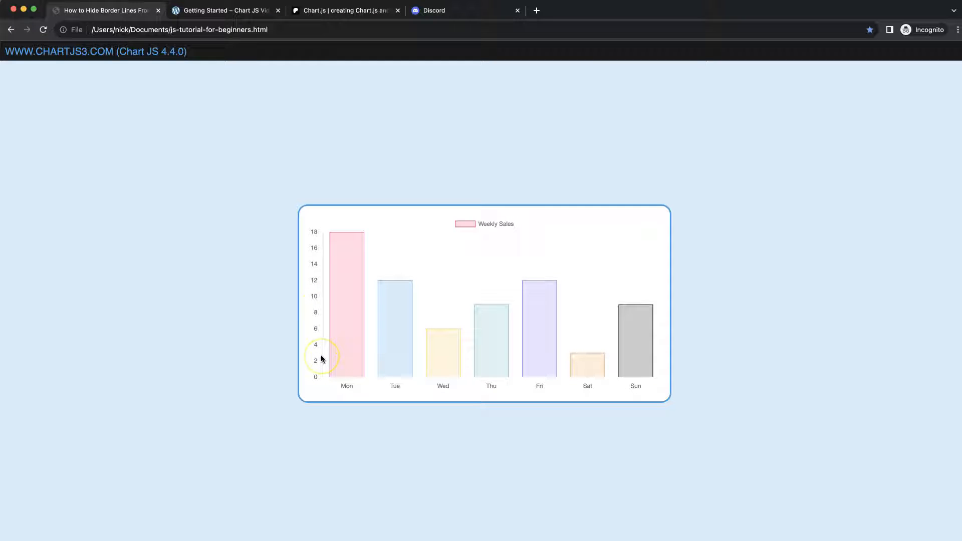
mouse_move(442, 352)
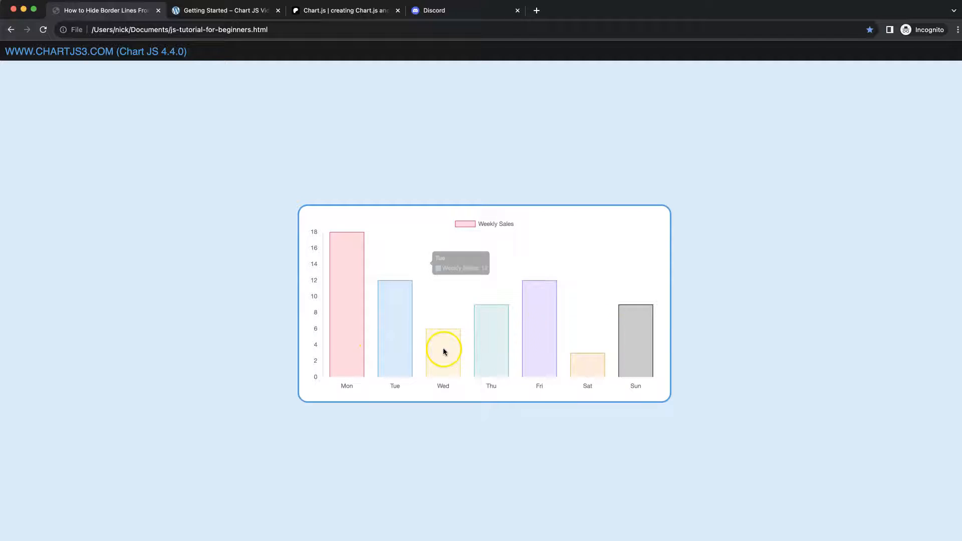
mouse_move(322, 405)
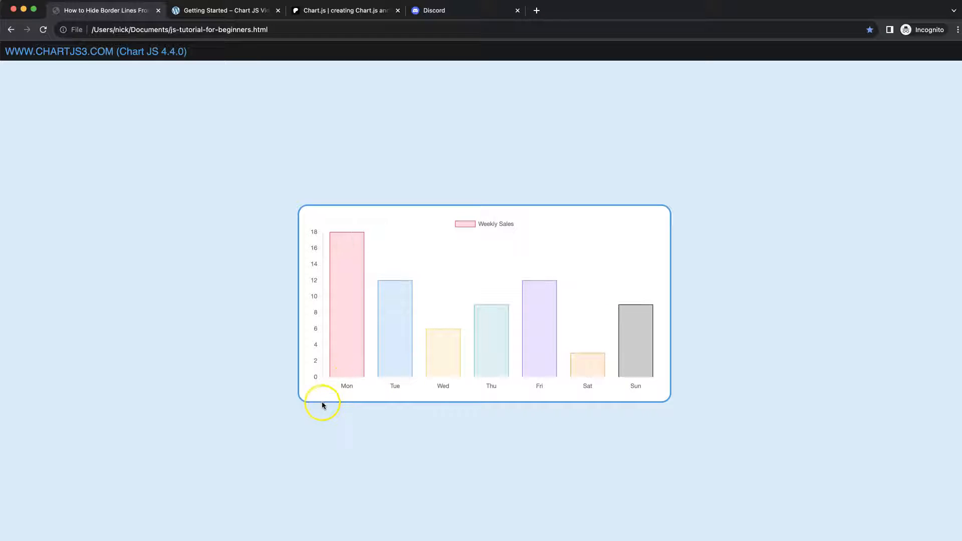
mouse_move(367, 387)
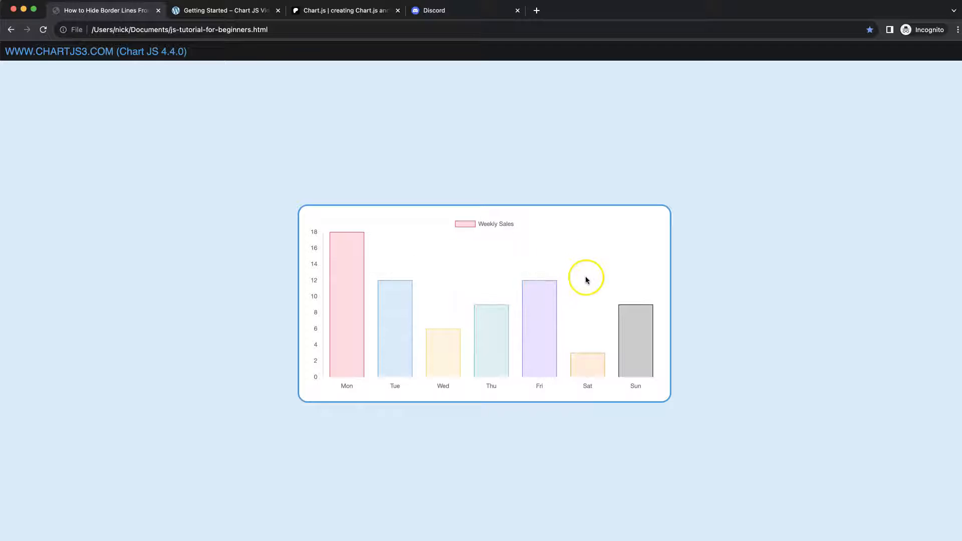
mouse_move(135, 507)
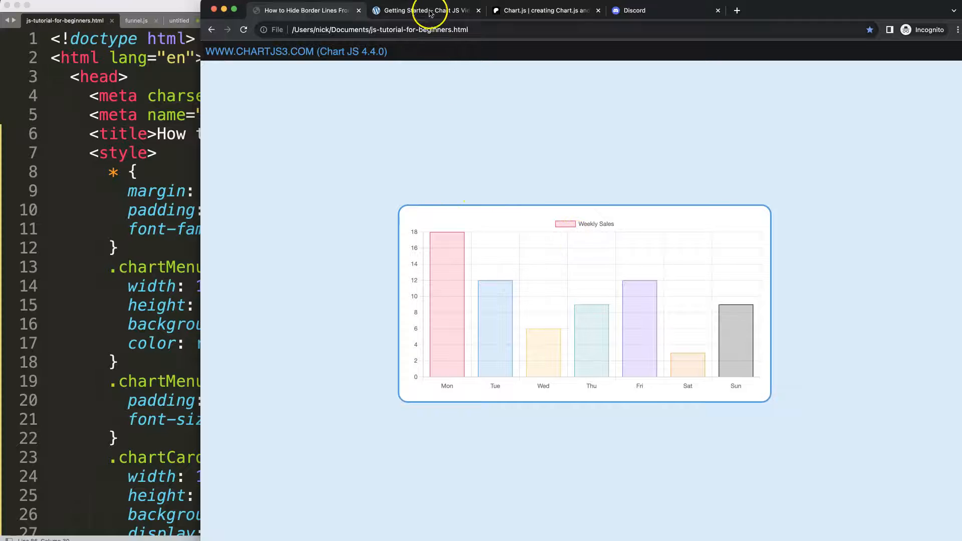
left_click(422, 10)
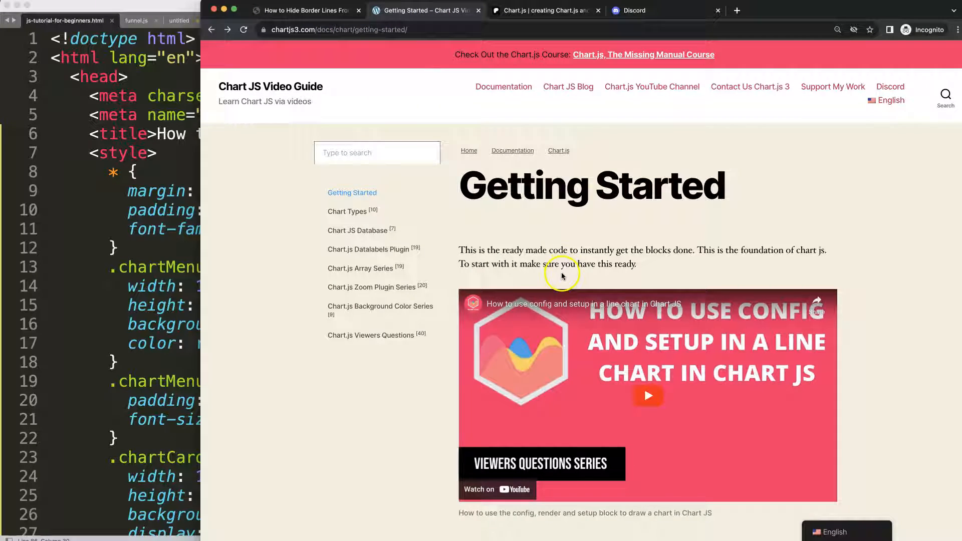
scroll("down", 3)
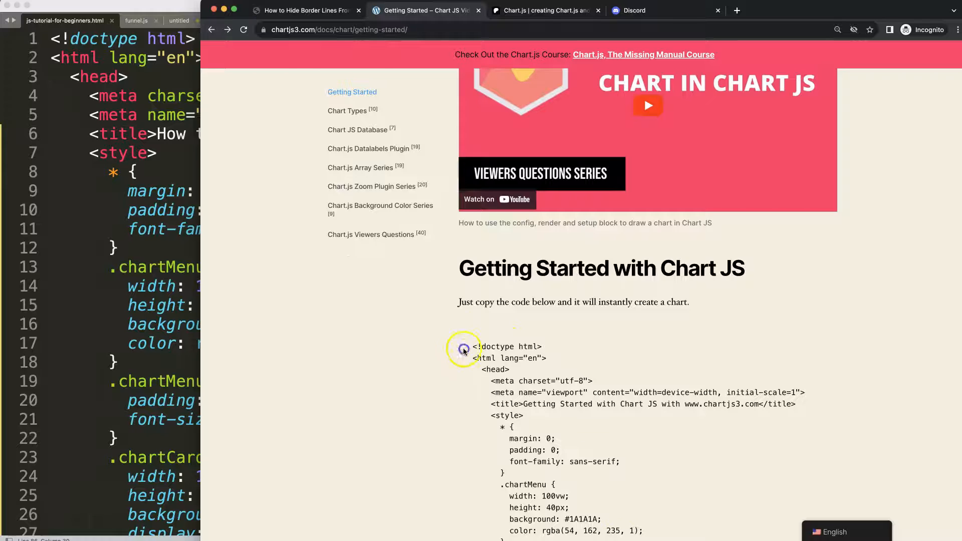
scroll("down", 3)
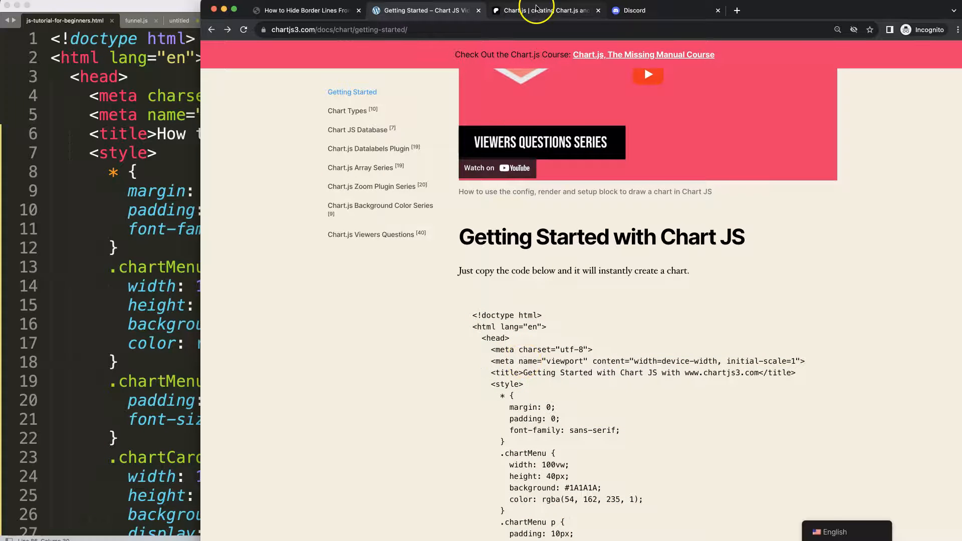
left_click(530, 10)
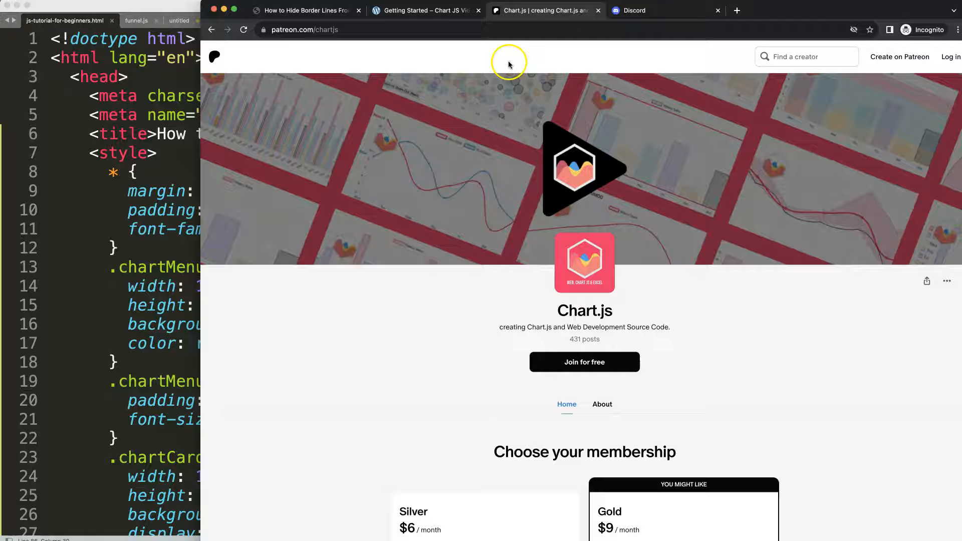
left_click(638, 10)
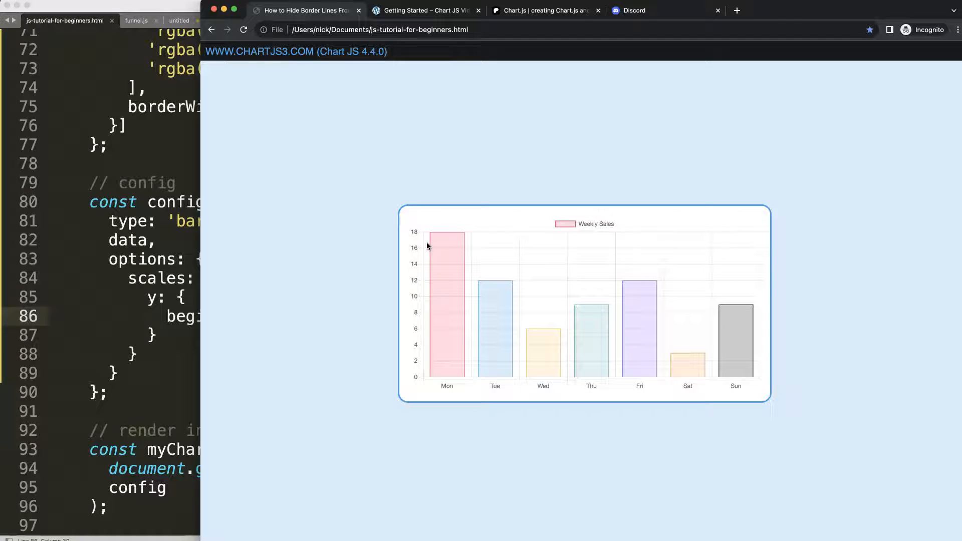
mouse_move(419, 230)
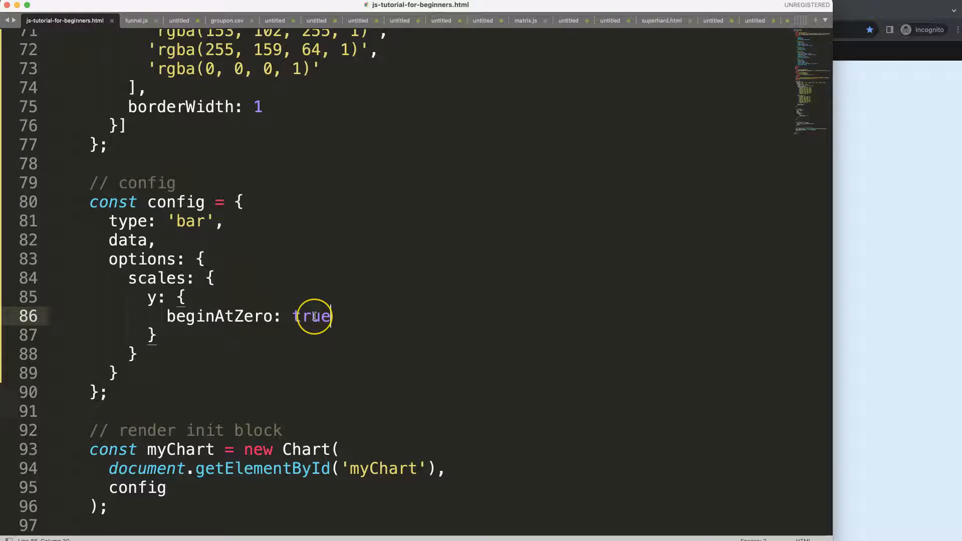
Add a comma after beginAtZero and begin the y-axis border display property.
type(",")
type("border: {")
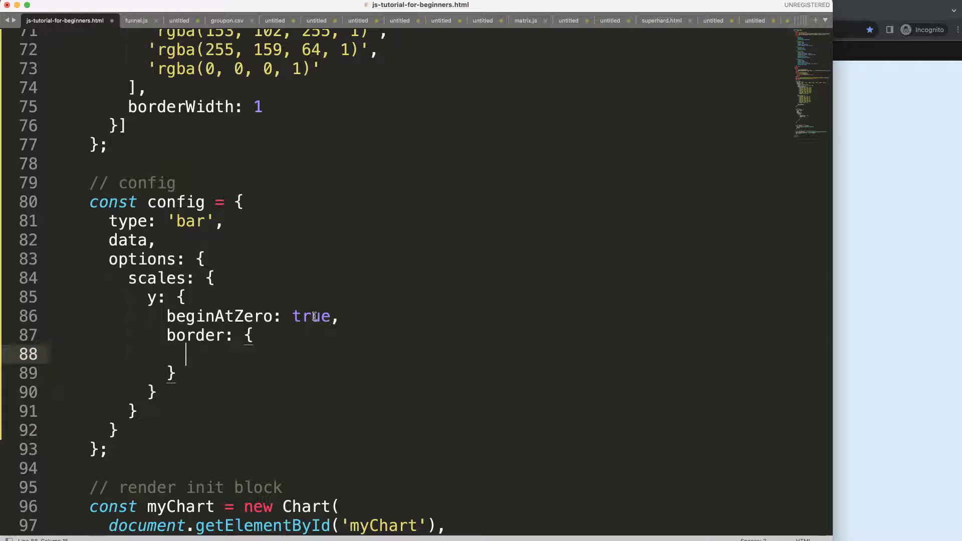
type("display:")
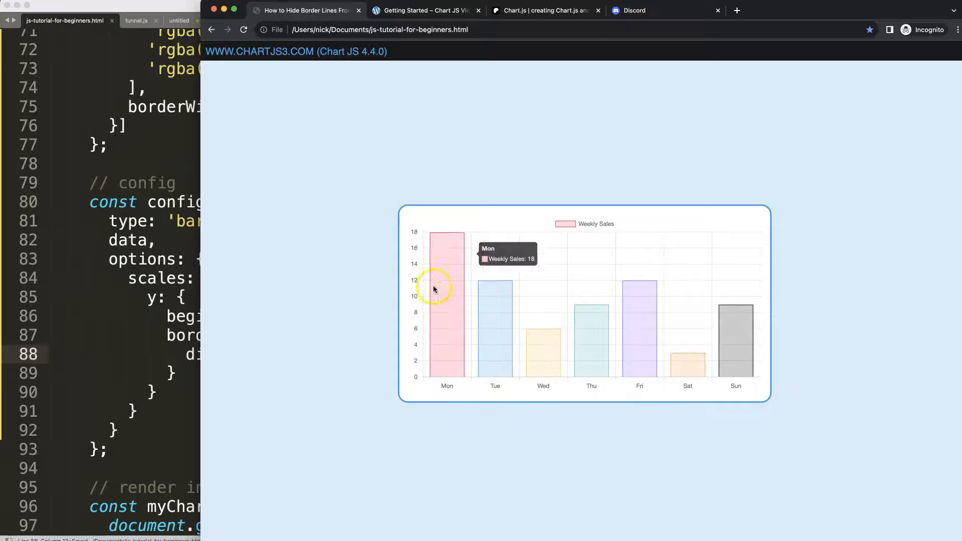
mouse_move(594, 387)
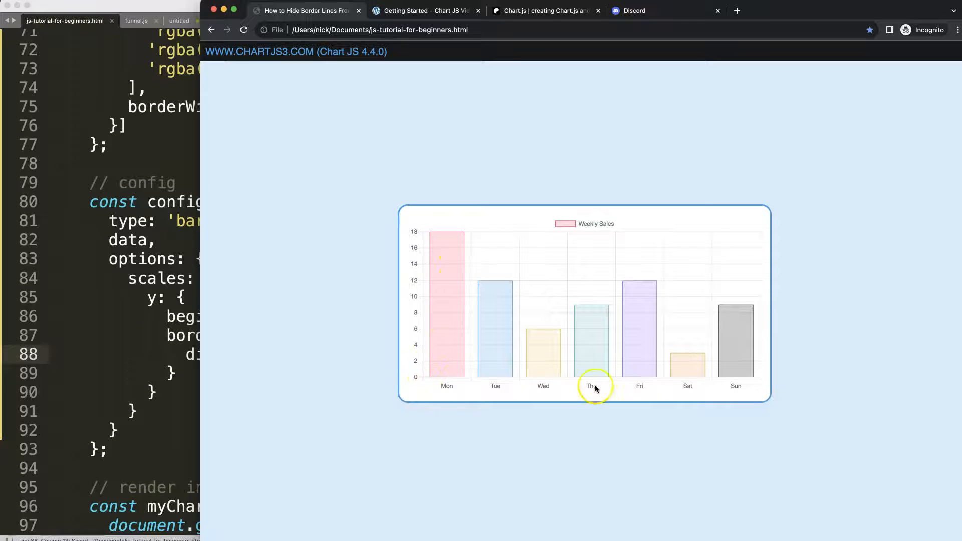
mouse_move(753, 252)
type("x: {")
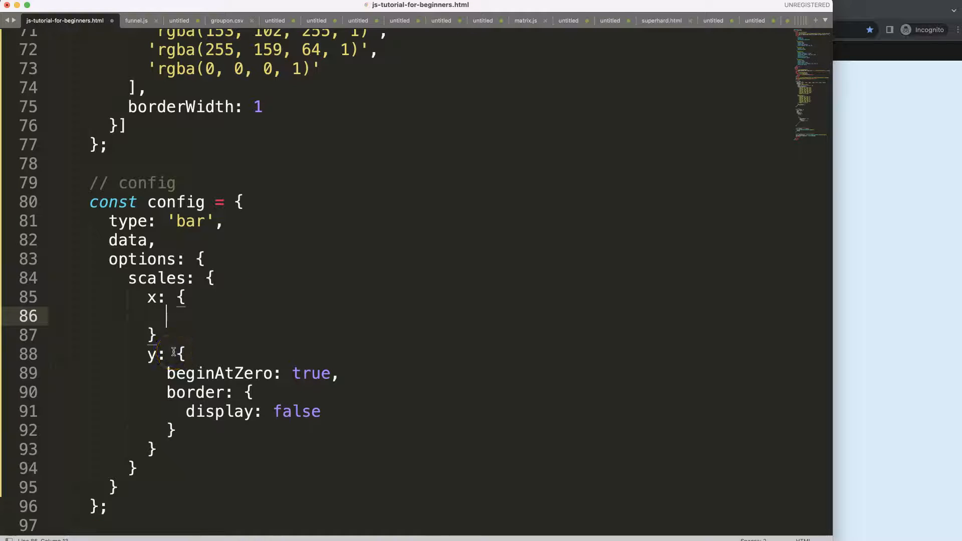
Add grid: { display: false } to the x scale to hide its grid lines.
type("grid: {")
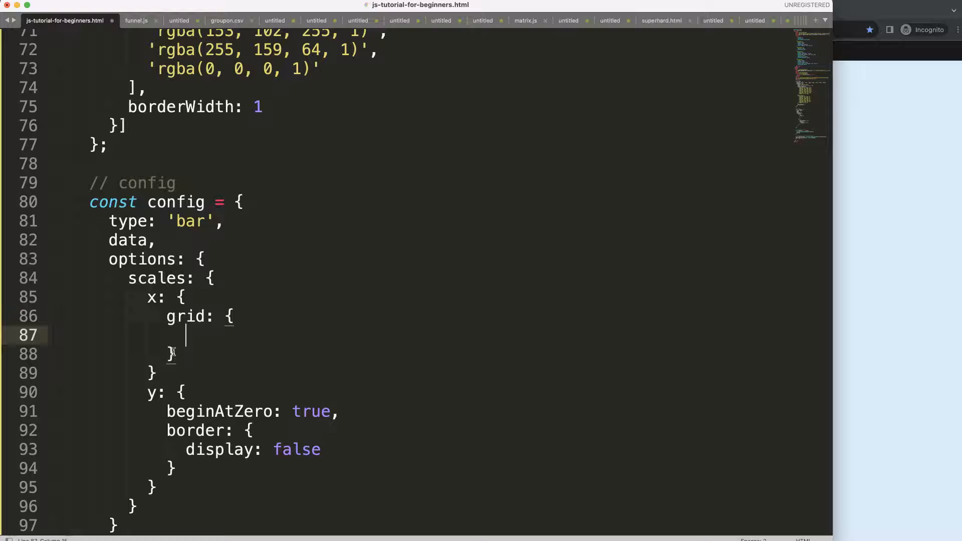
type("d")
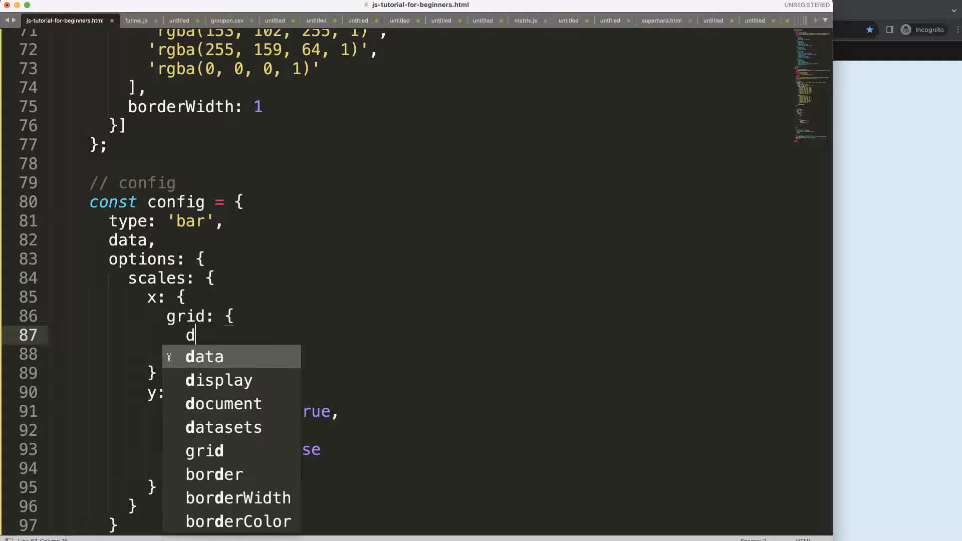
type("isplay: false")
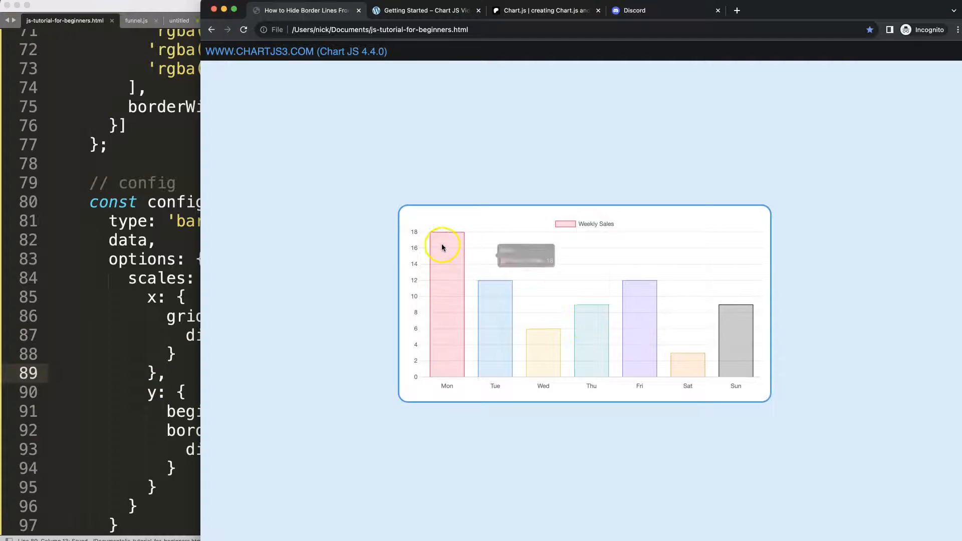
mouse_move(494, 437)
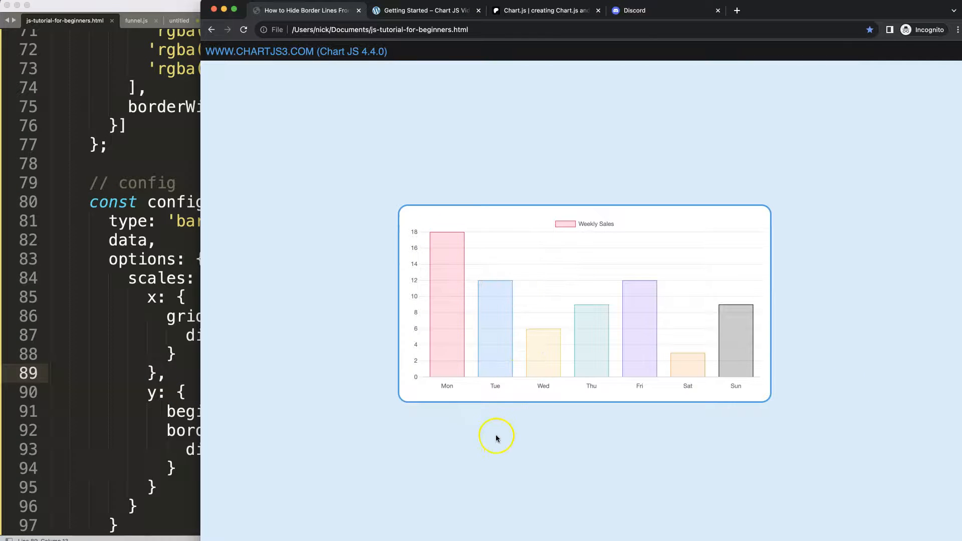
mouse_move(474, 385)
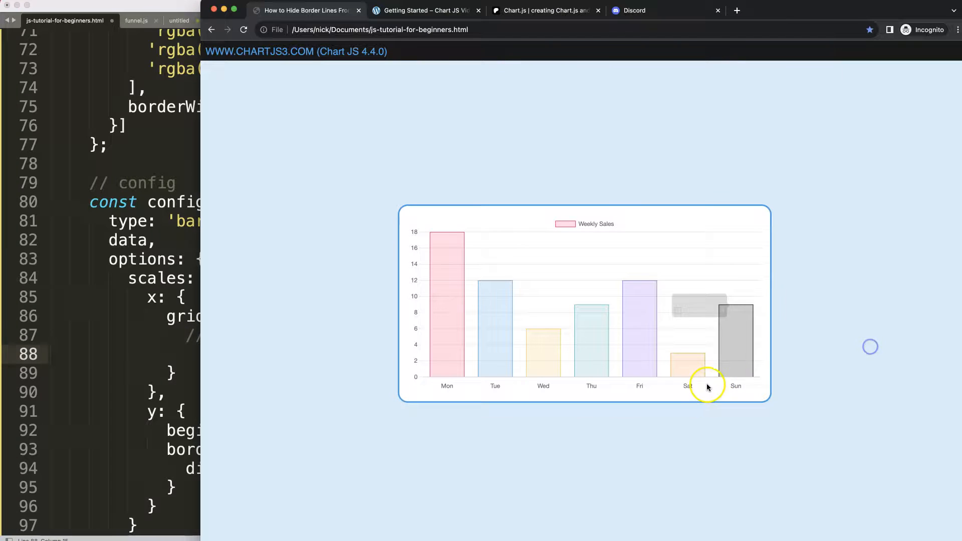
mouse_move(514, 384)
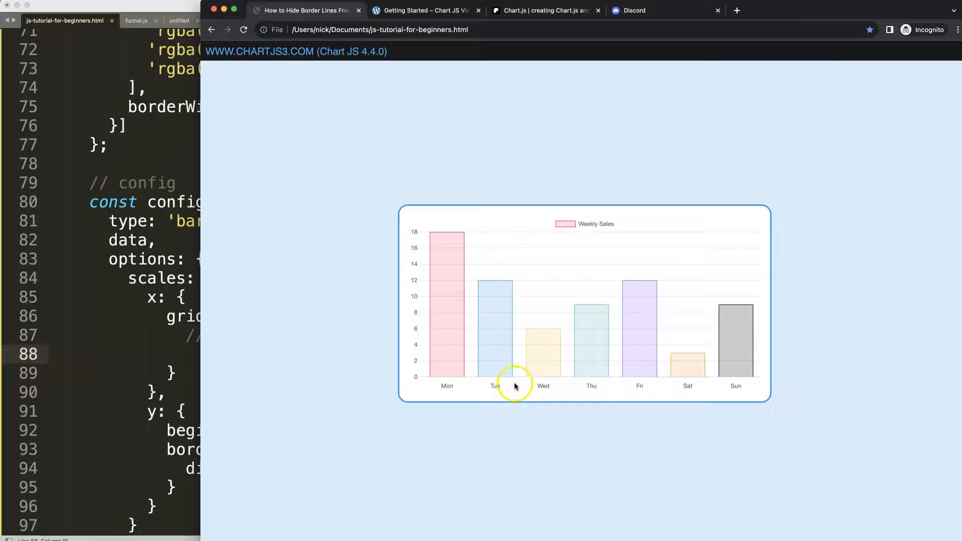
mouse_move(494, 284)
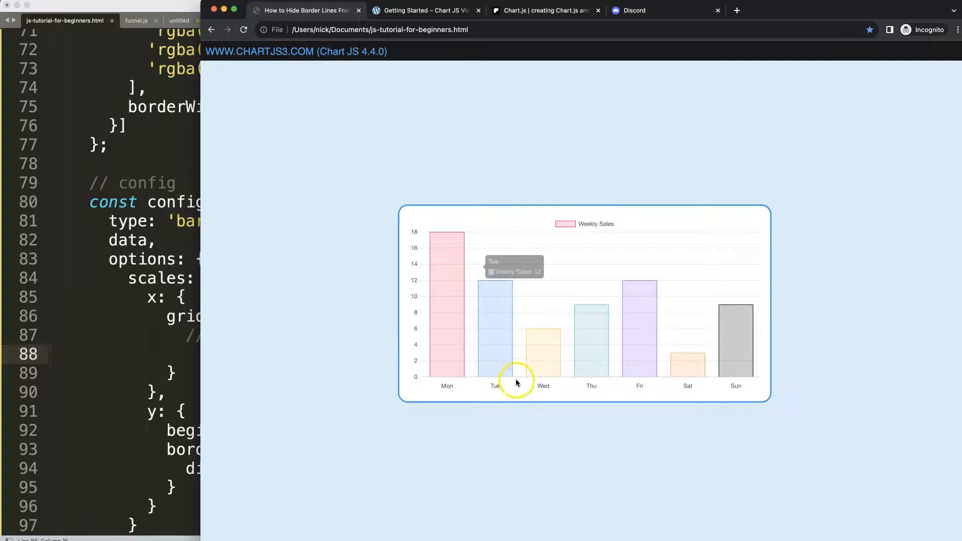
mouse_move(515, 270)
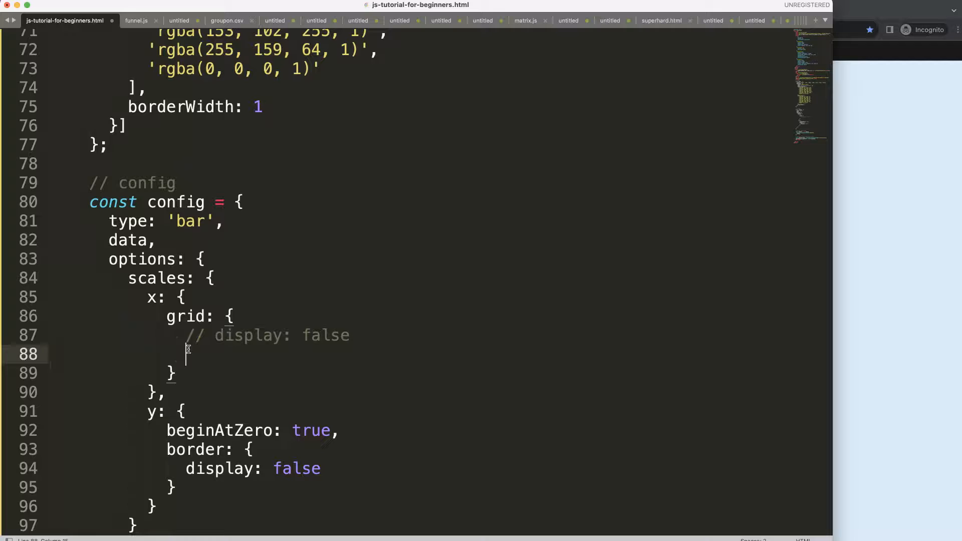
Add the drawOnChartArea property under the commented display line in x.grid.
type("drawOnC")
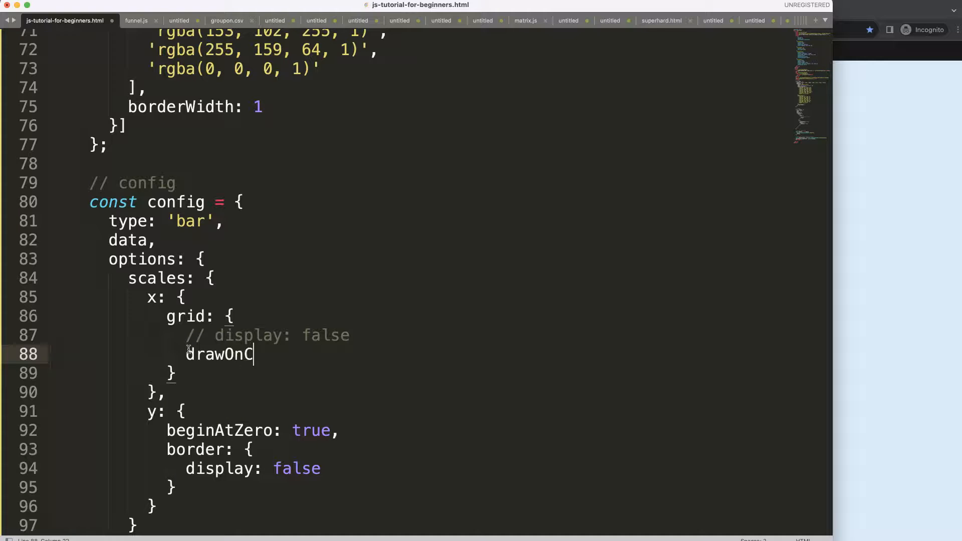
type("hartArea:")
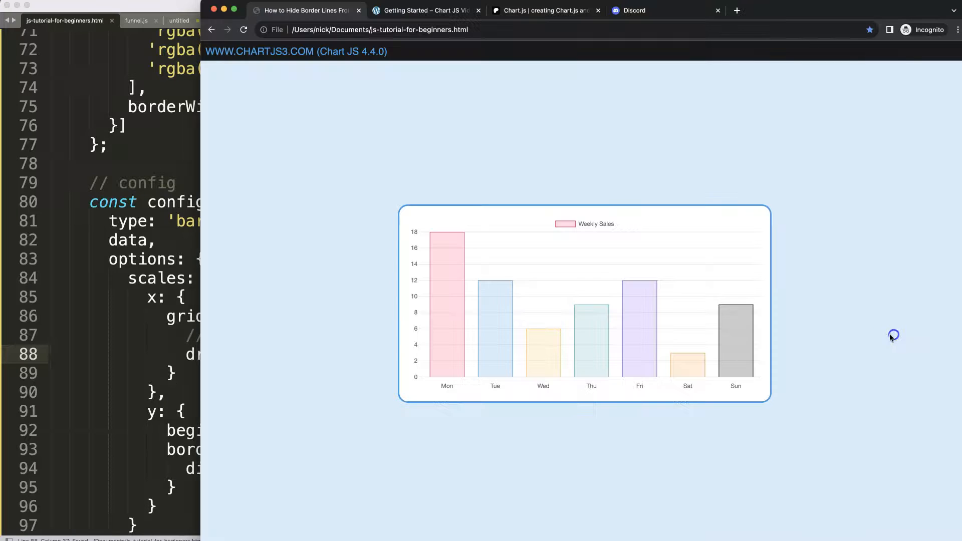
mouse_move(689, 291)
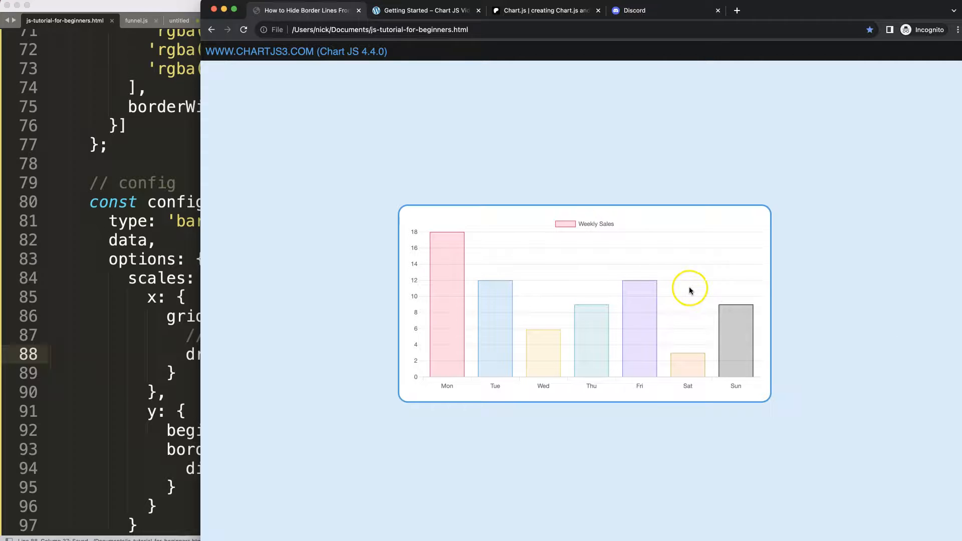
mouse_move(552, 386)
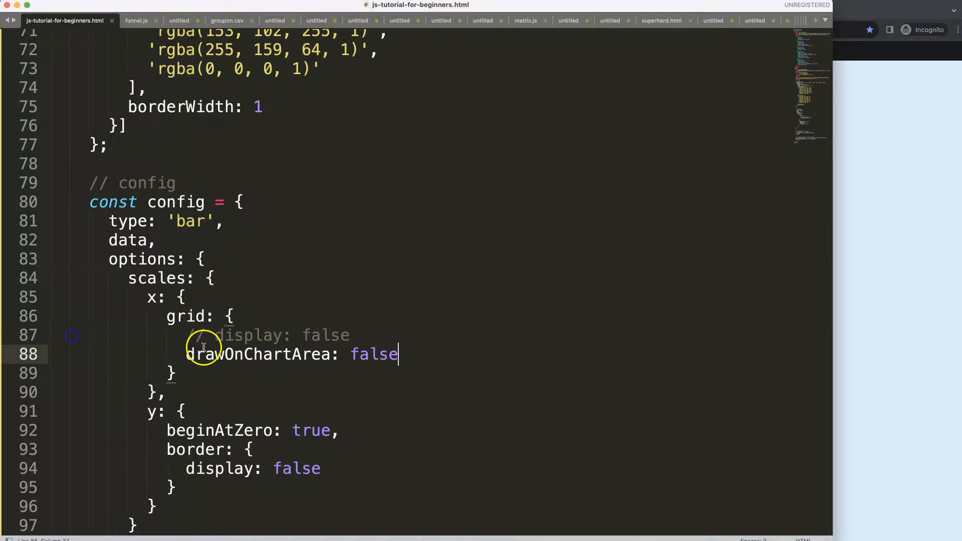
Comment out drawOnChartArea and start a drawTicks setting in the x grid.
key("cmd+/")
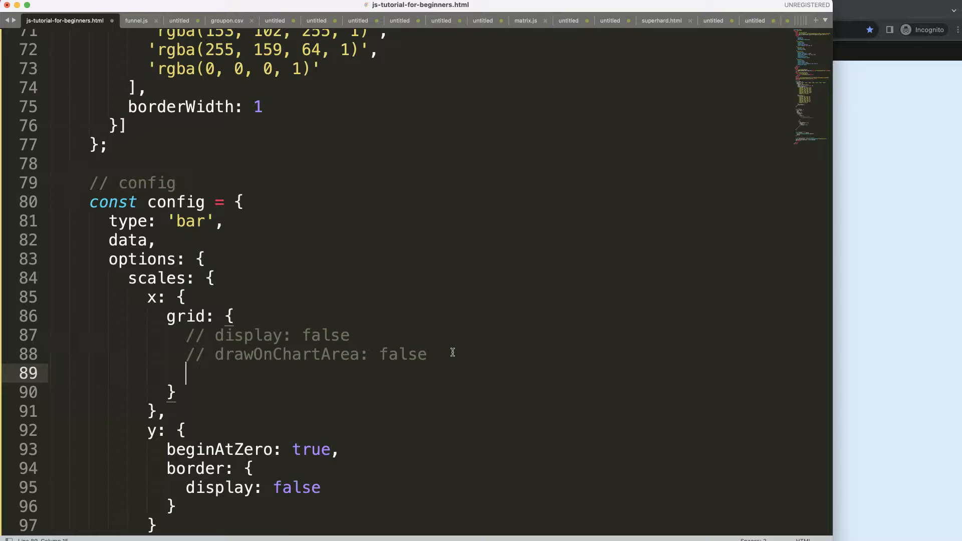
type("drawTics")
left_click(193, 391)
type(",")
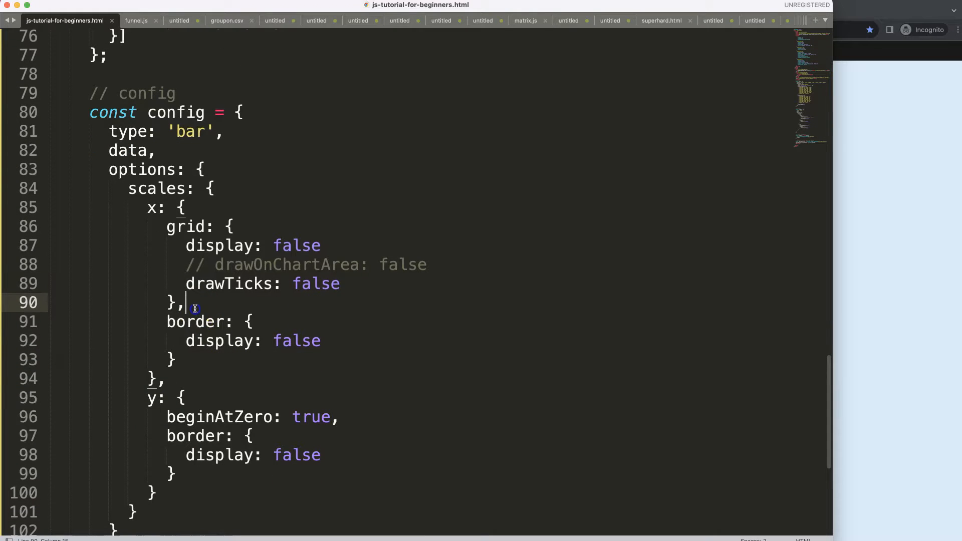
Add a comma after the x border block and comment out the y border display line.
left_click(173, 360)
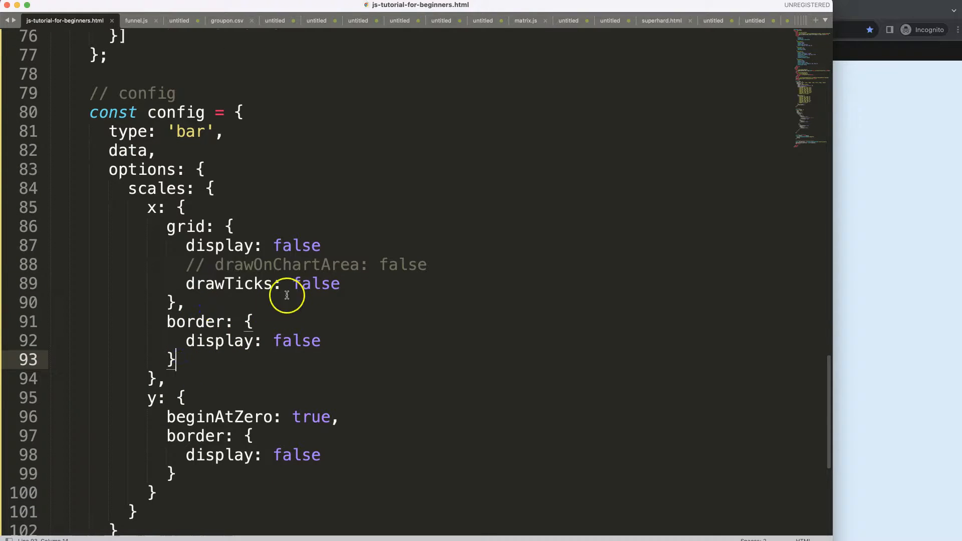
type(",")
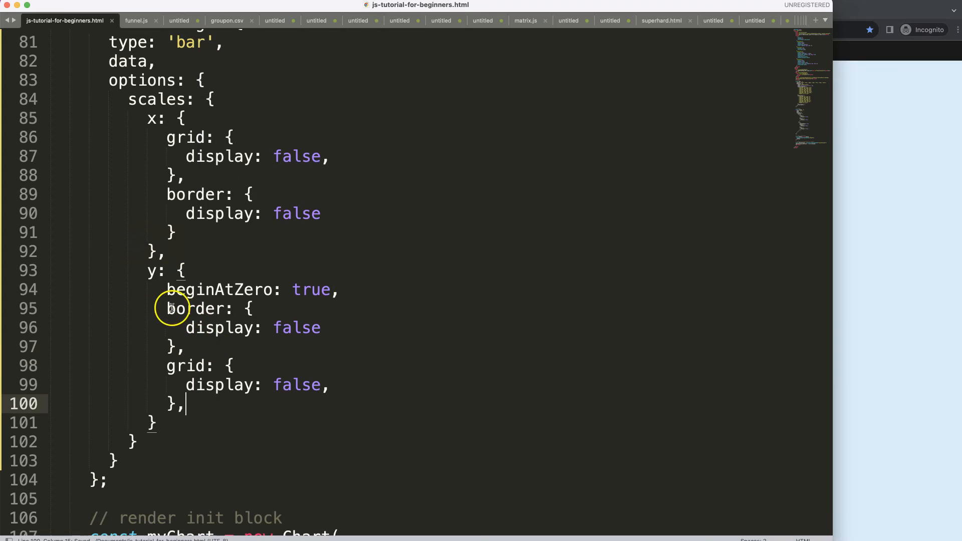
type("//")
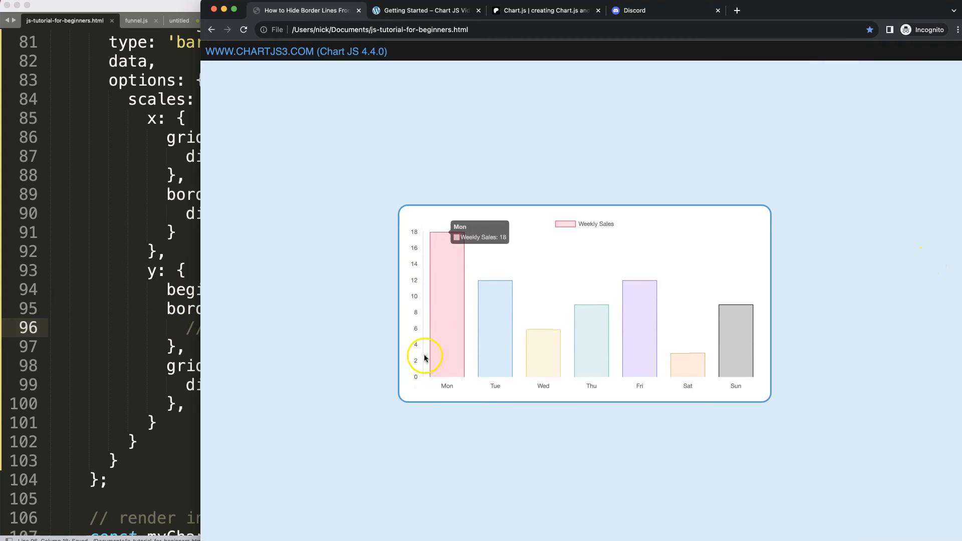
mouse_move(269, 407)
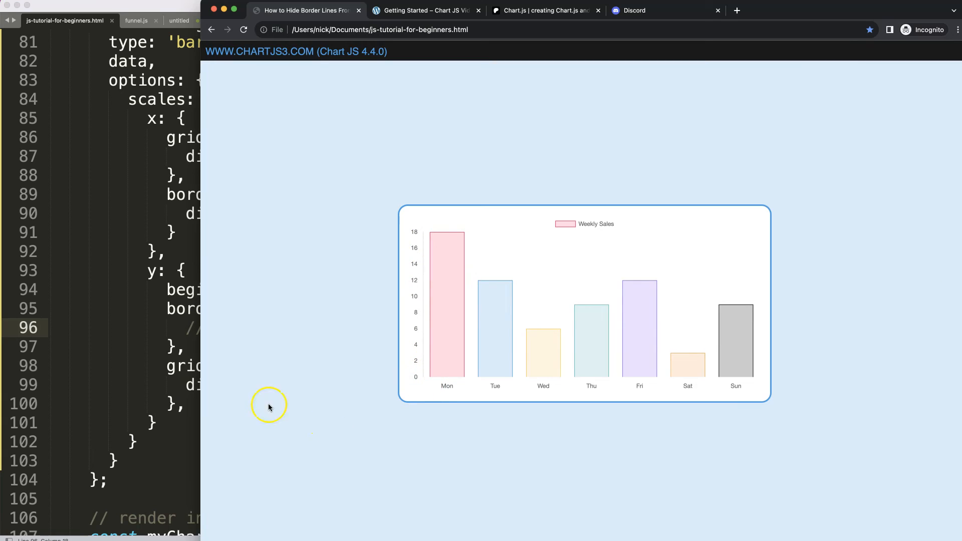